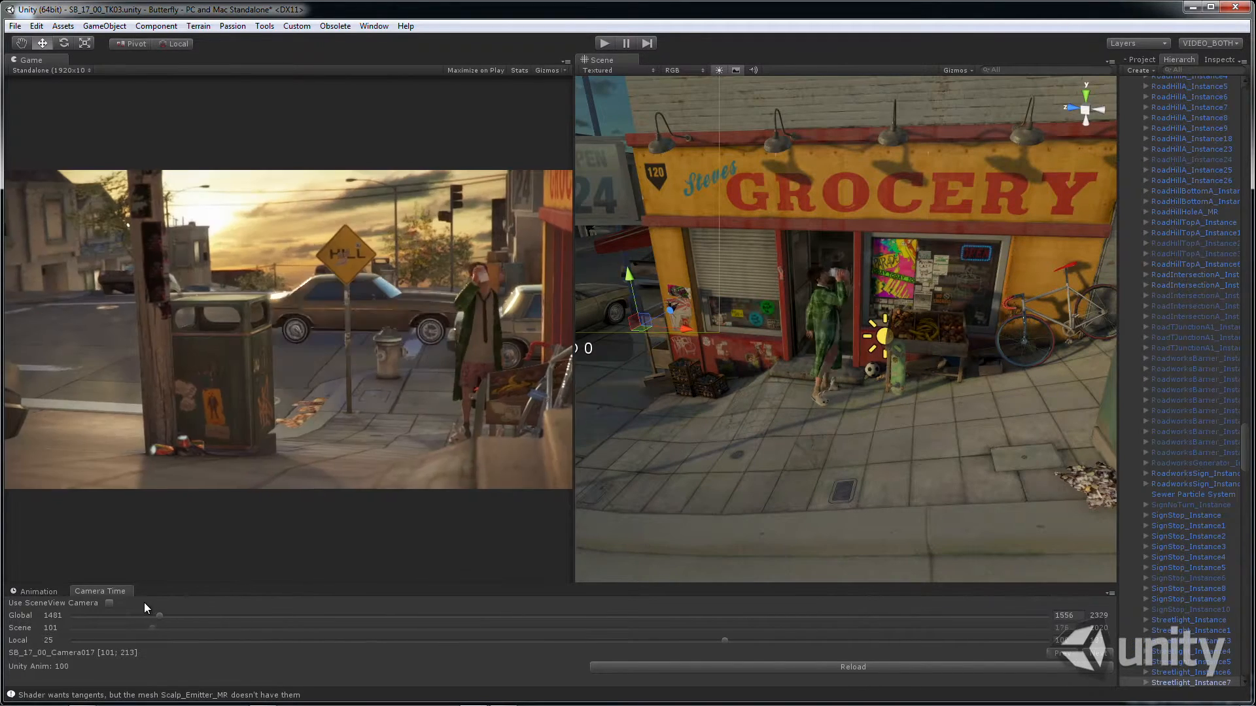
Step: Scrub to the grocery street shot and select GarbageCan_MR to show its LODGroup settings
left_click_drag(158, 615, 429, 615)
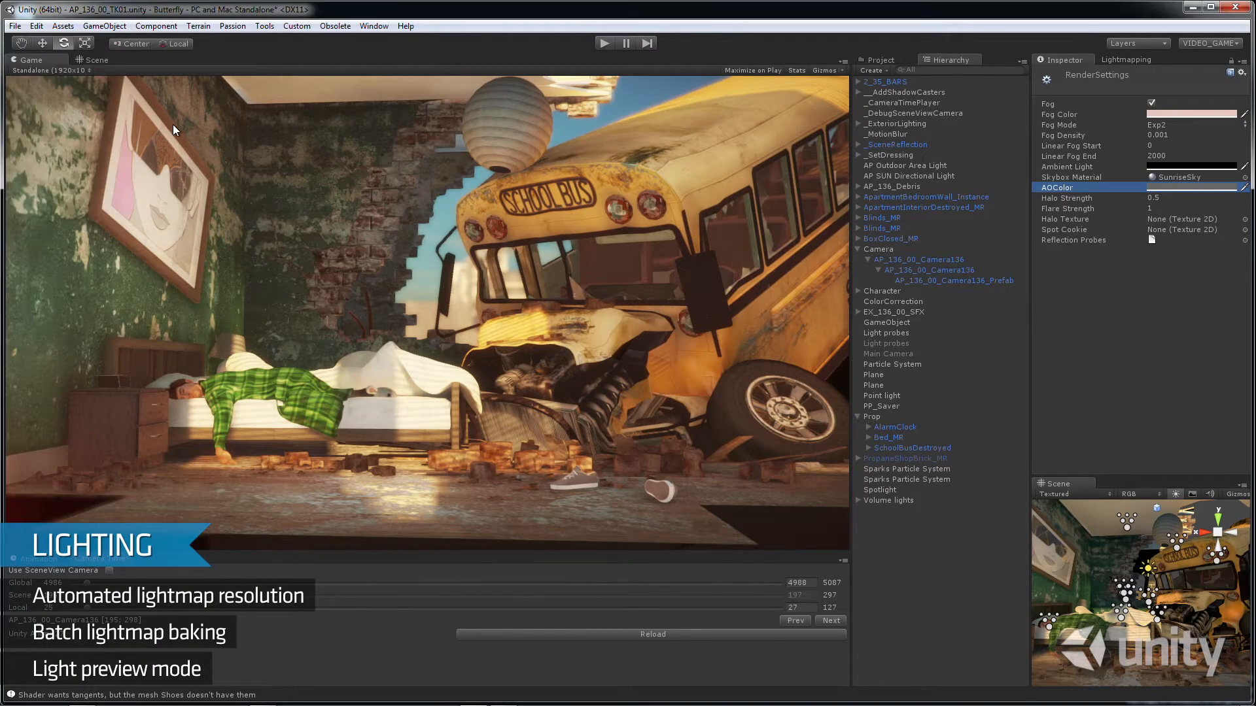
left_click(97, 59)
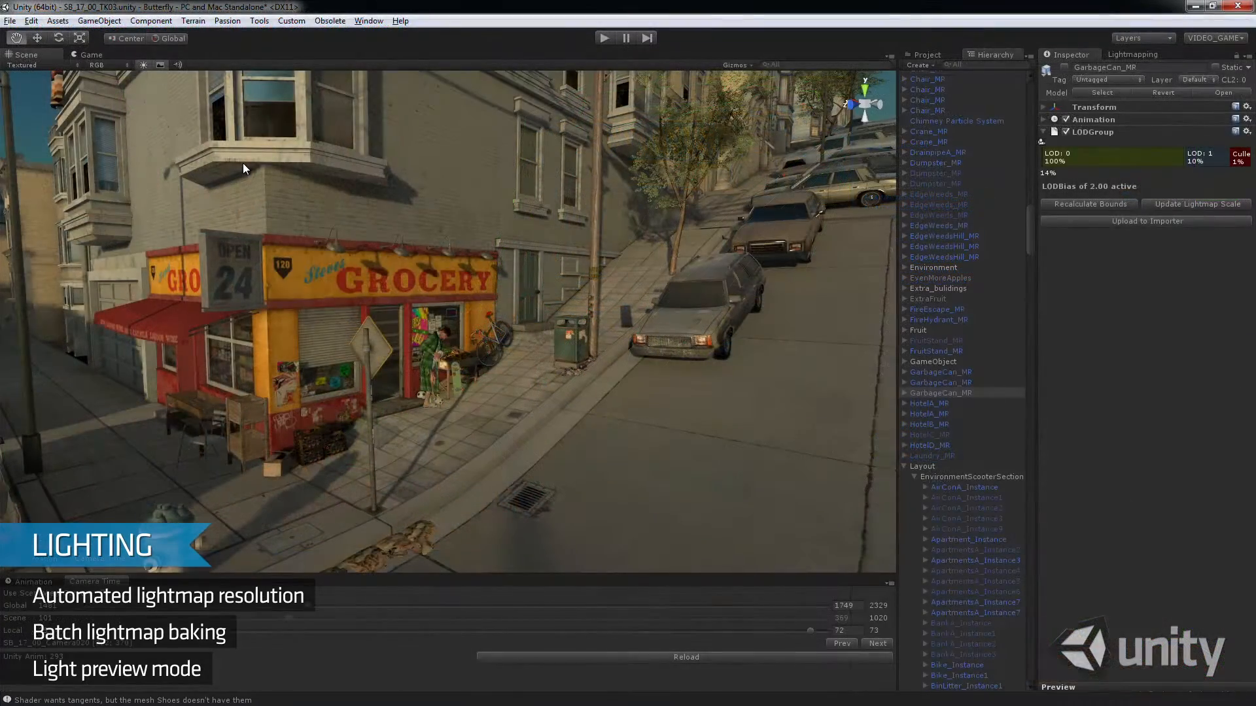
left_click(26, 65)
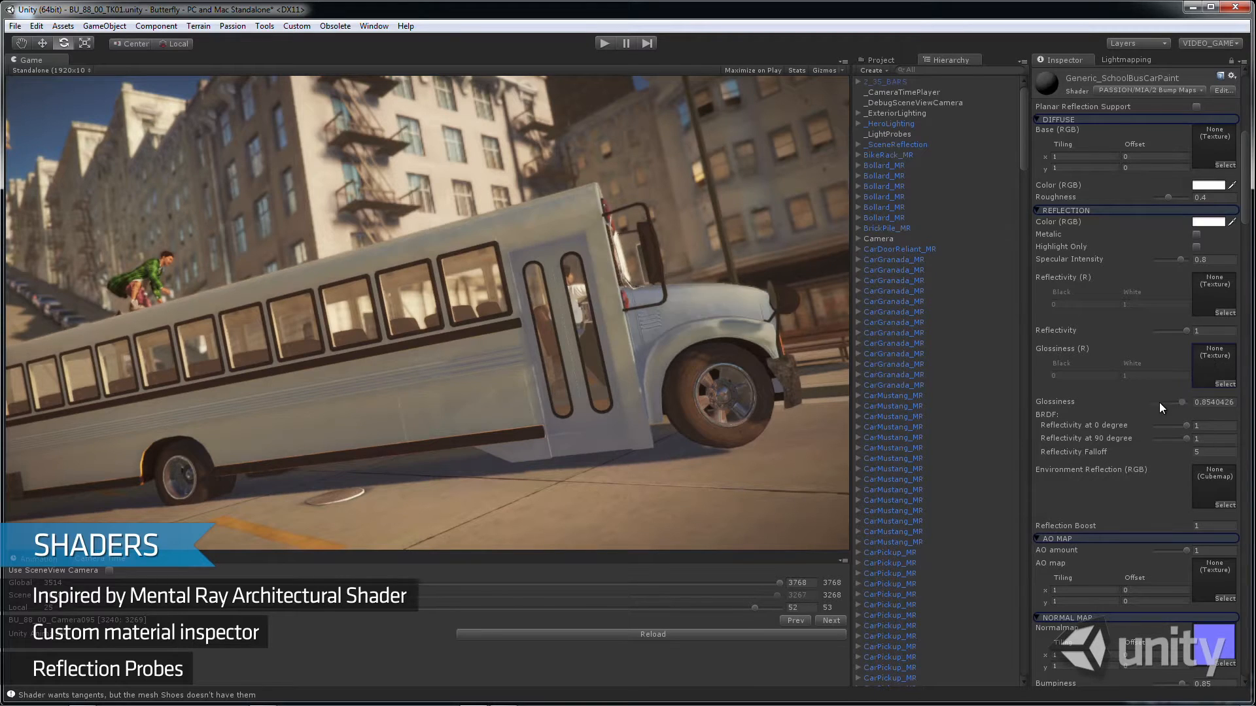
Step: Adjust the BalloonHotDog_Skin material's reflection slider and enter the value 25
left_click_drag(1177, 401, 1152, 401)
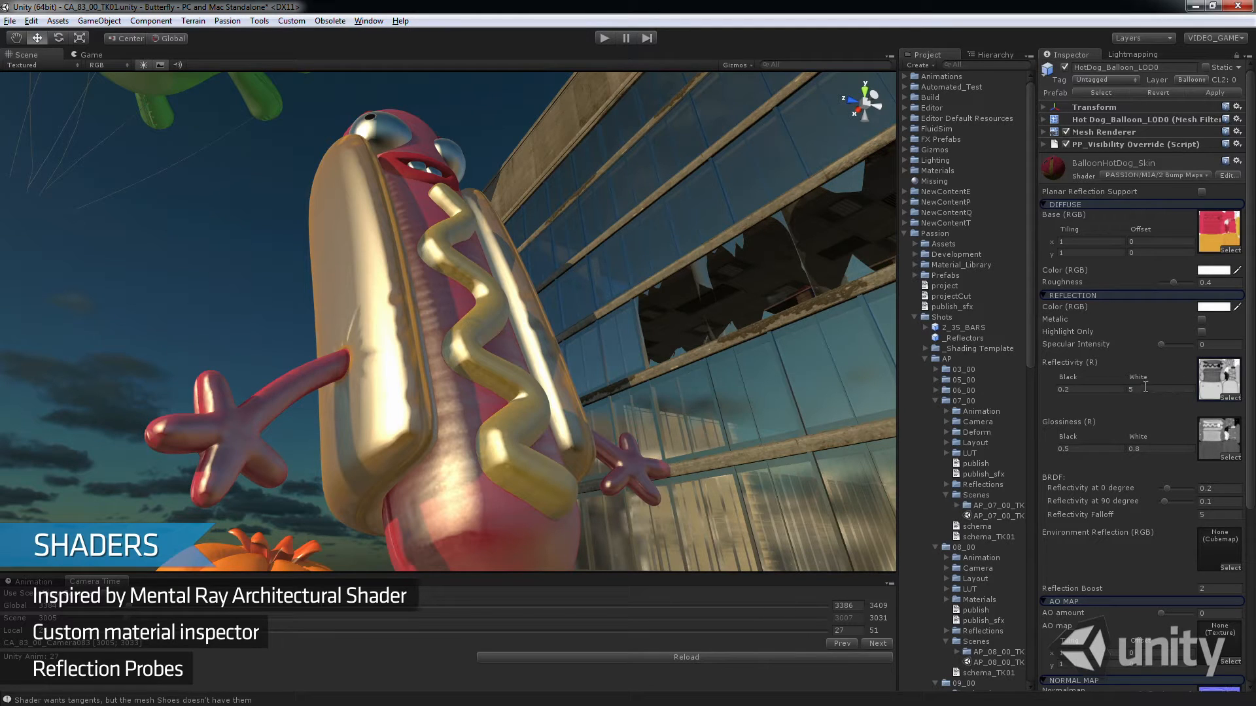
type("25")
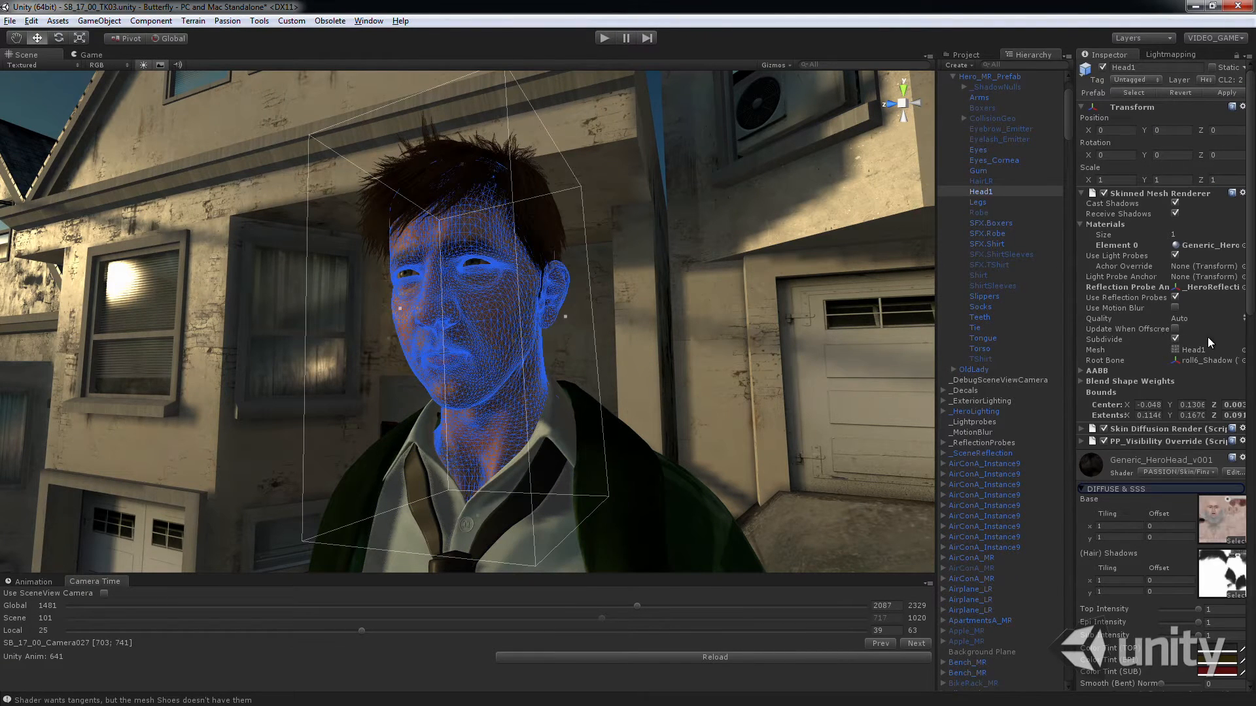
Step: Select Head1 and adjust the Generic_HeroHead_v001 material's subsurface scattering slider
left_click(1175, 339)
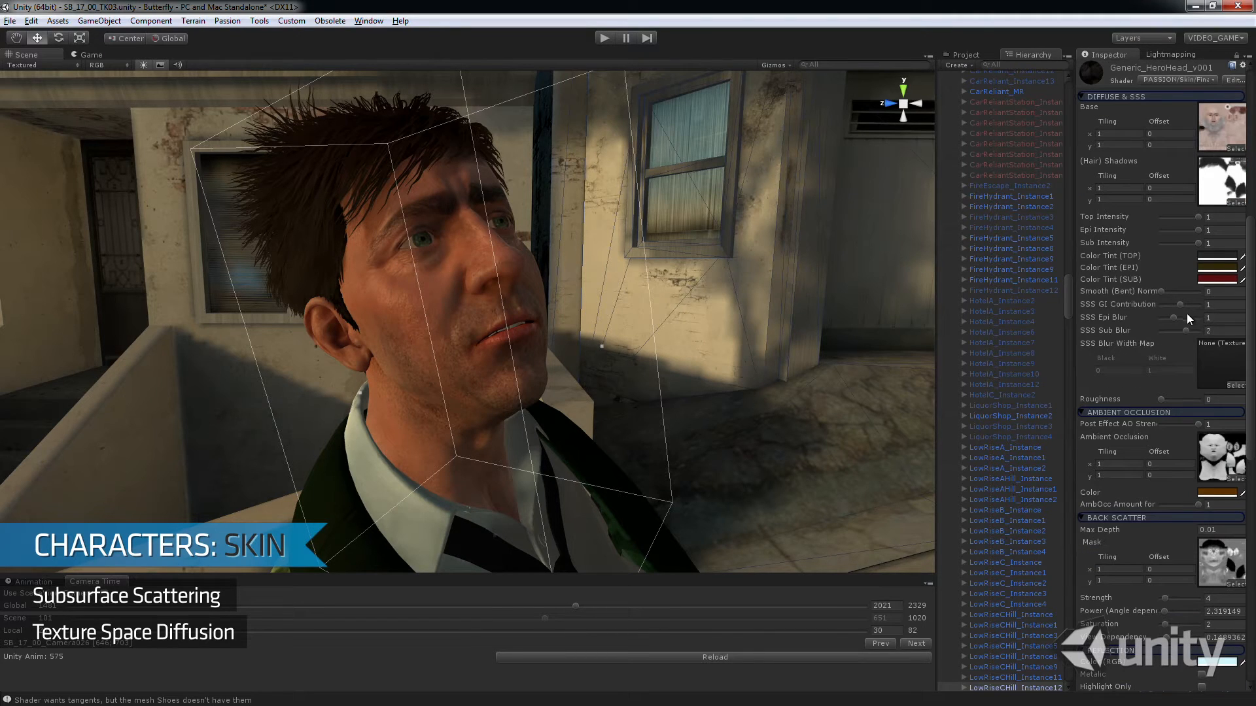
left_click_drag(1193, 318, 1238, 318)
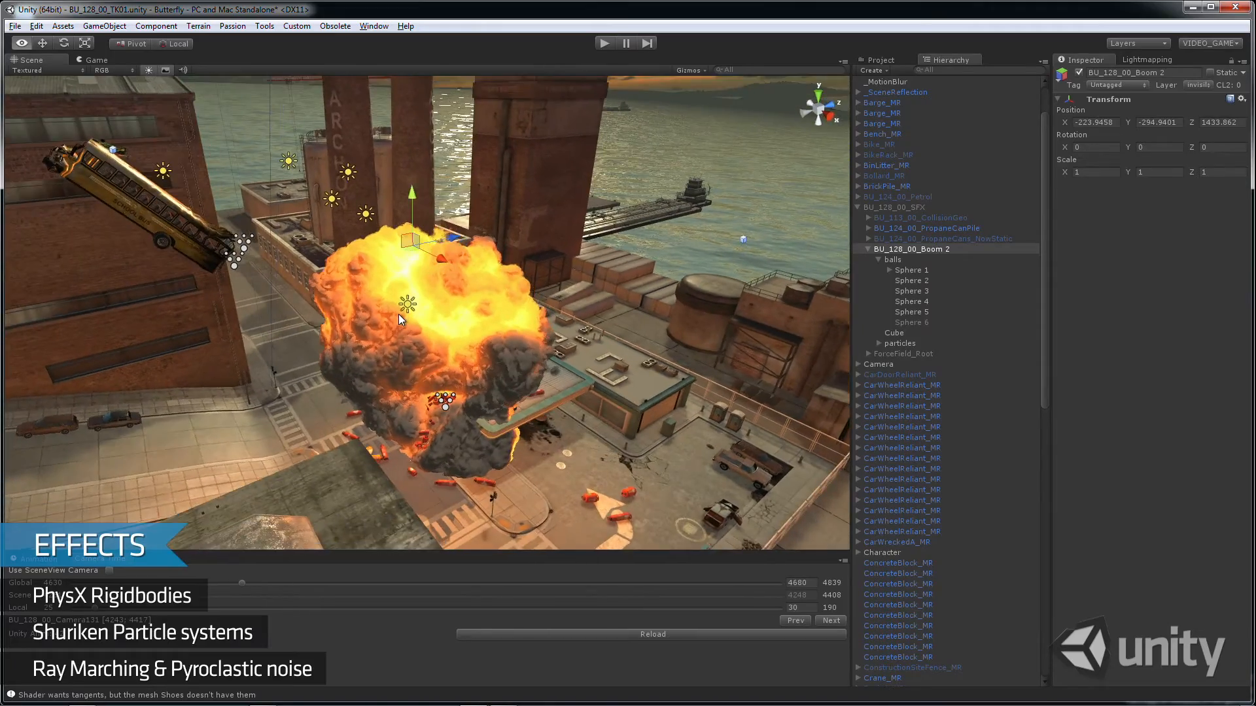
Step: Select Sphere 1 inside BU_128_00_Boom 2 > balls to inspect its transform and renderer
left_click(910, 271)
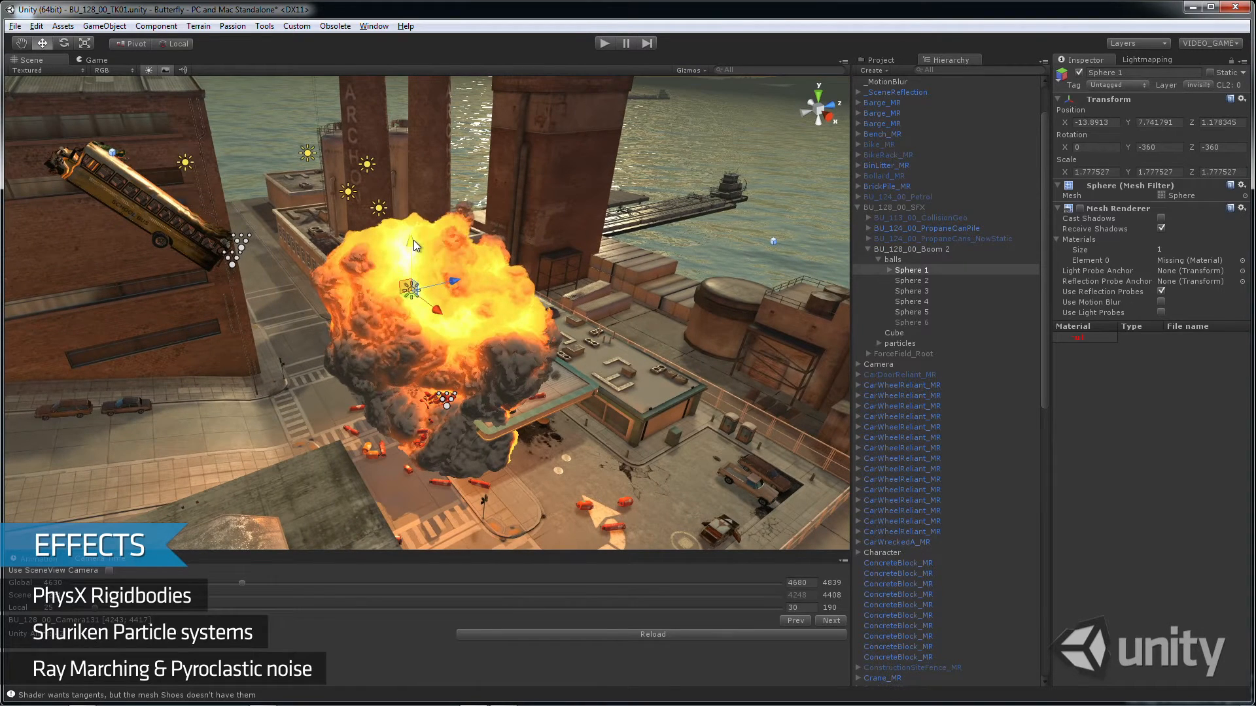